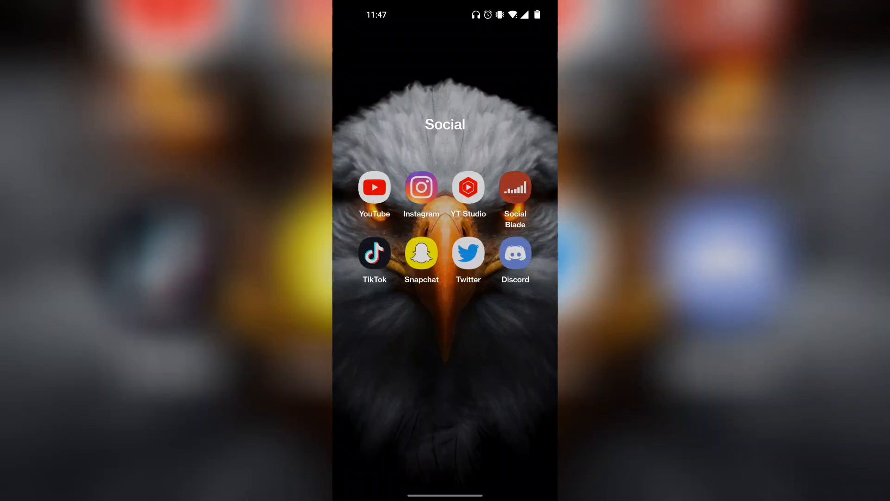
# Step: Launch the Twitter app from the Social folder on the home screen
pyautogui.click(468, 253)
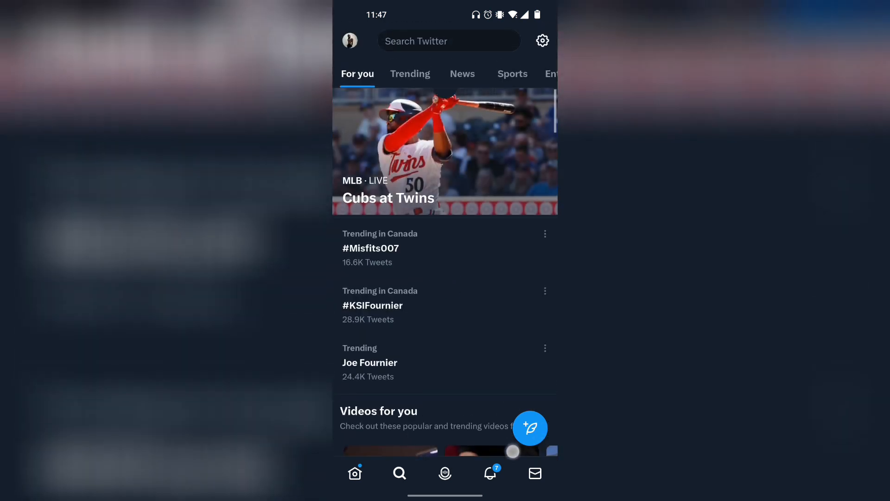
# Step: Compose a tweet reading 'hdhsshd' and add a second tweet slot for a thread
pyautogui.click(530, 428)
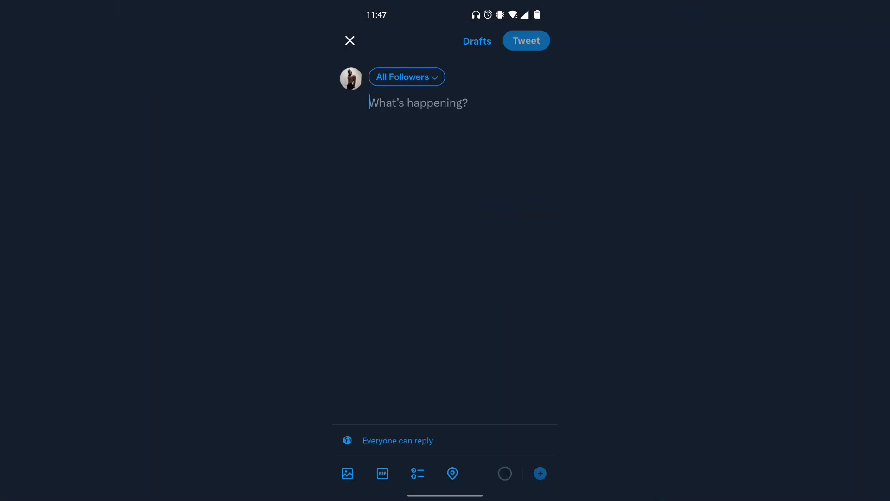
pyautogui.click(418, 103)
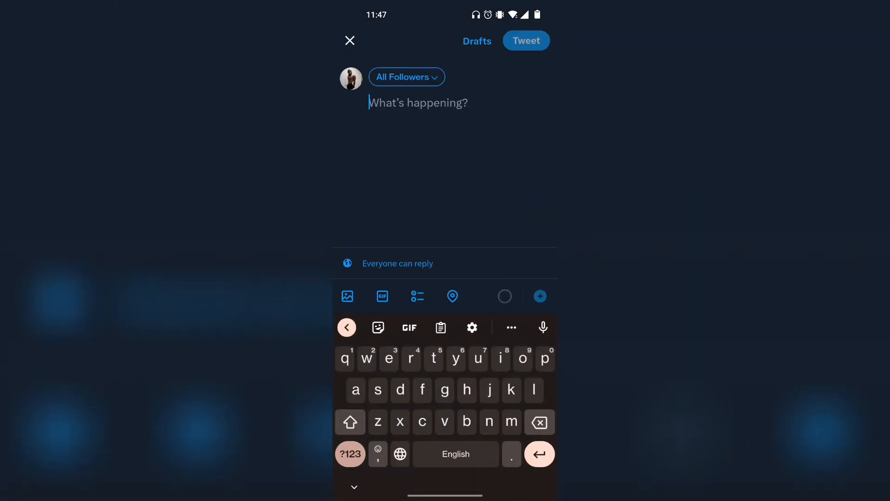
pyautogui.write('hdhsshd')
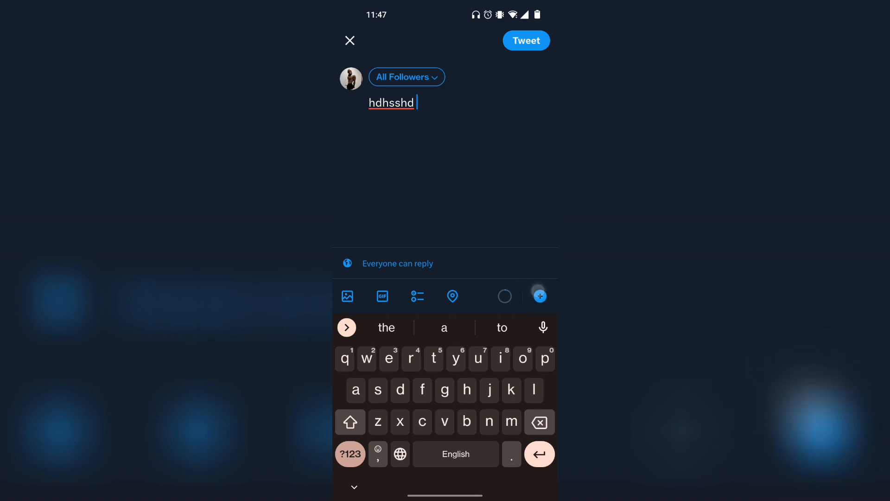
pyautogui.click(540, 296)
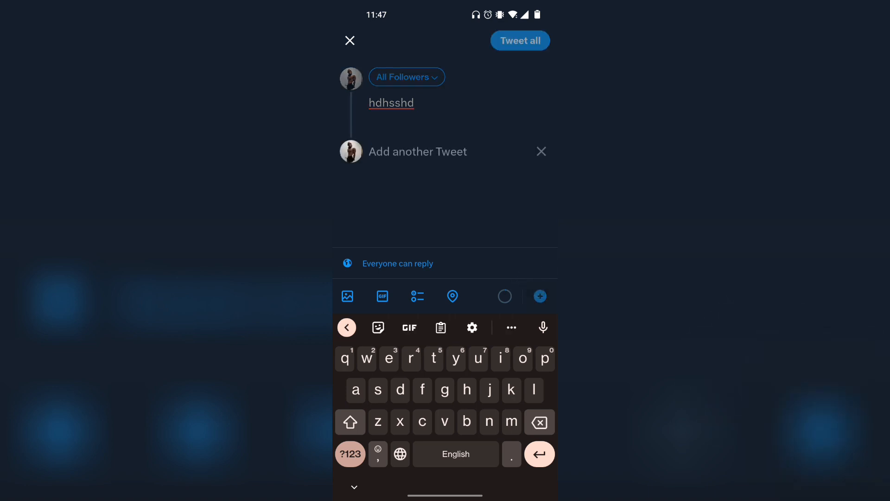
# Step: Write 'jow mana i' as the next tweet and publish the whole thread
pyautogui.write('jow mana is so hot')
pyautogui.write('cndbff')
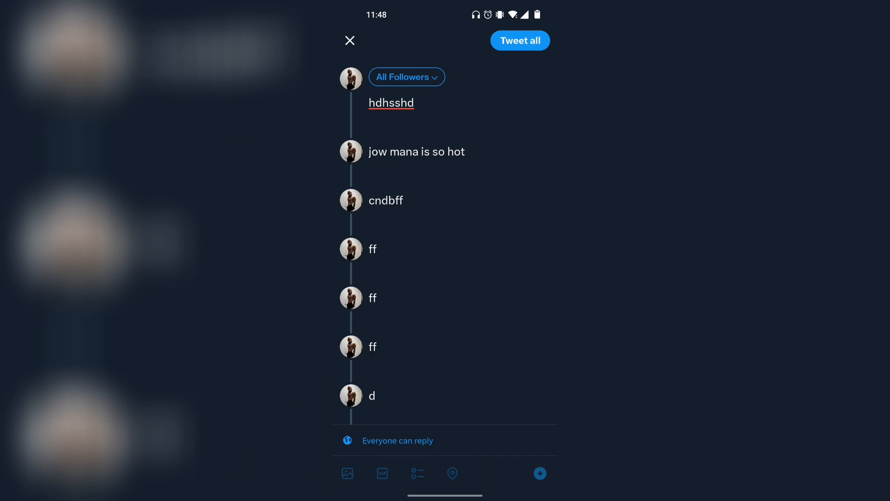
pyautogui.click(520, 41)
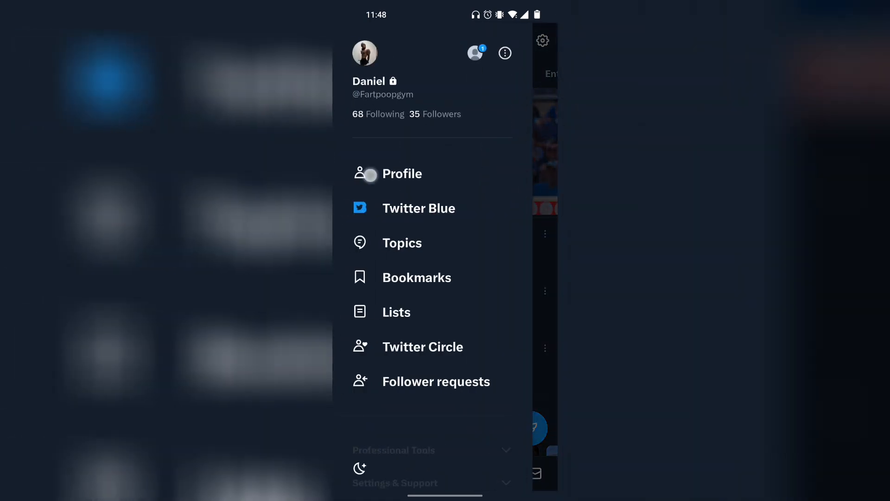
# Step: Open the profile, scroll the Tweets tab, and expand the posted thread
pyautogui.click(402, 174)
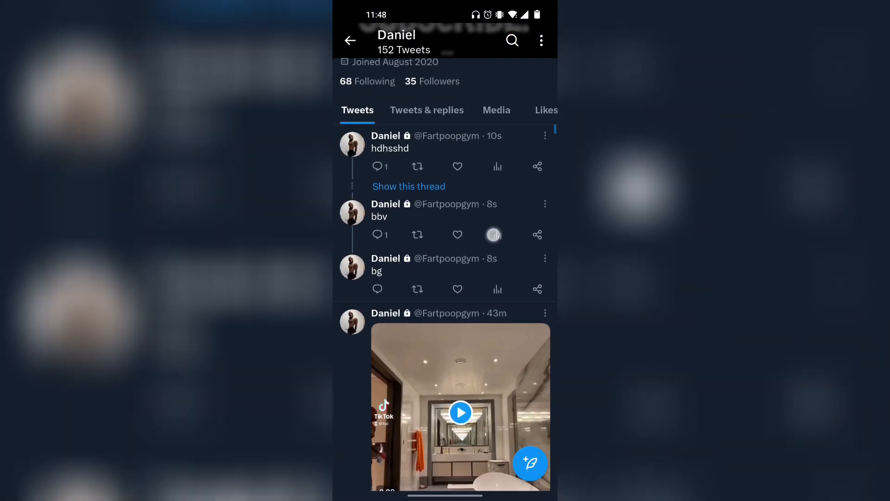
pyautogui.scroll(-3)
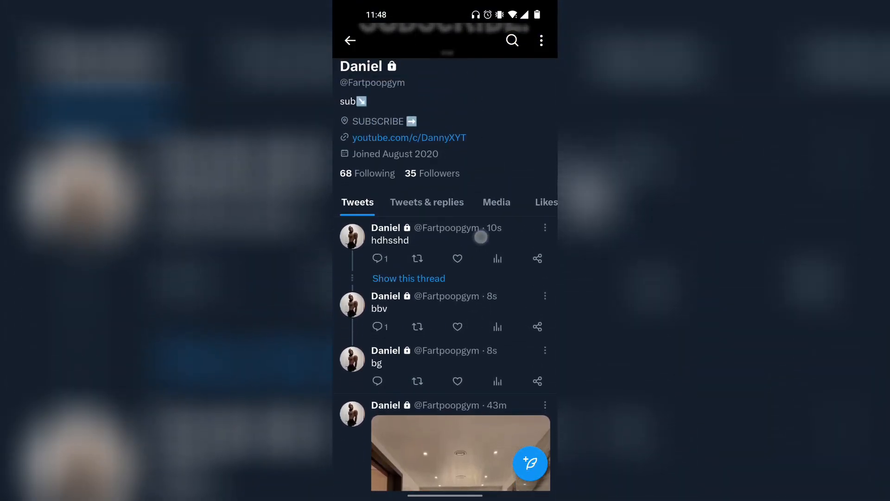
pyautogui.click(408, 279)
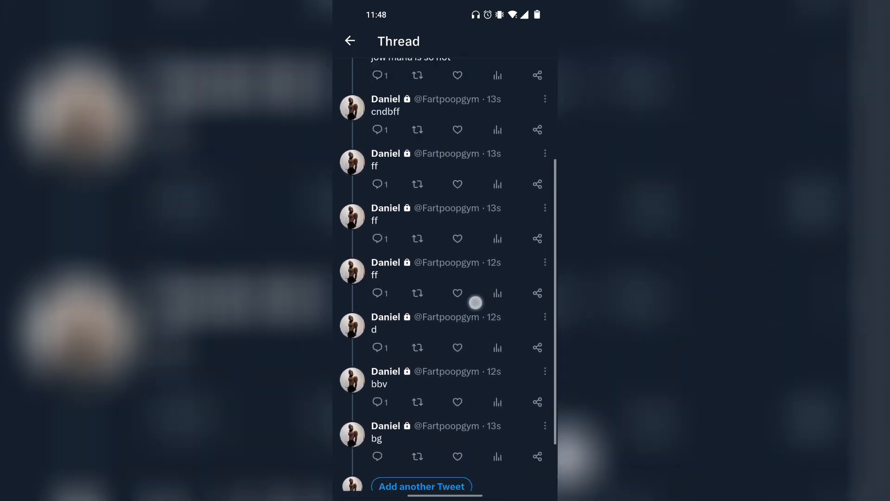